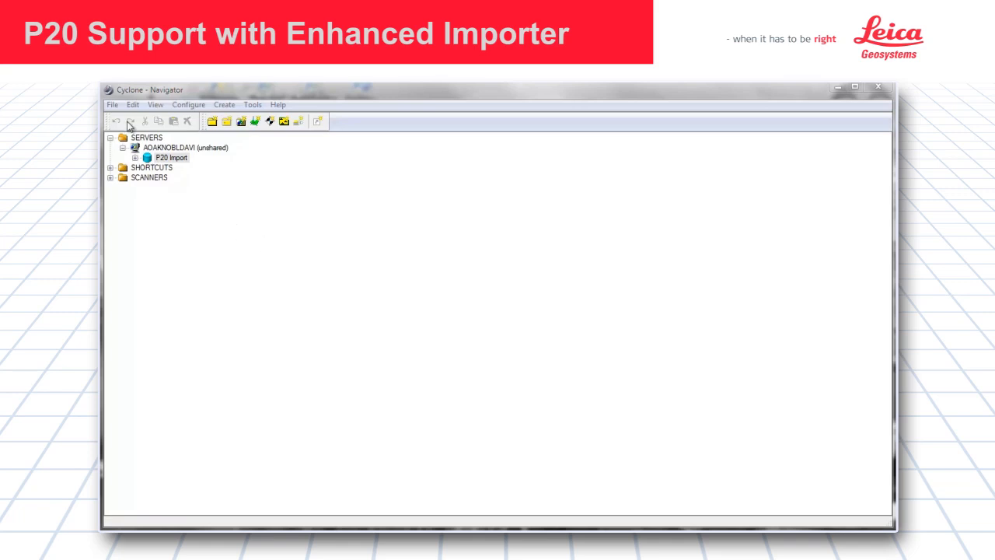
# - Choose Import P20 Project on the P20 Import database and select the boiler room project folder
pyautogui.click(112, 104)
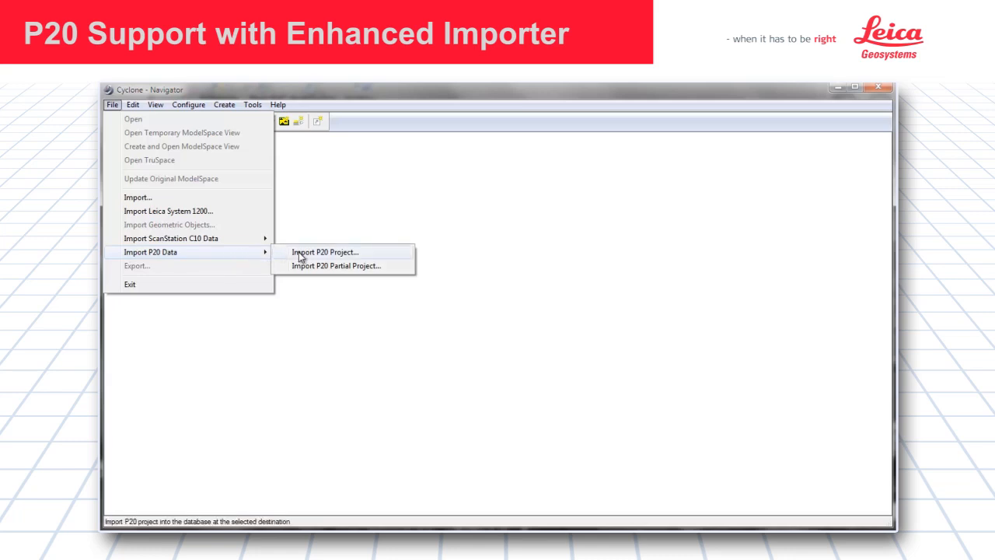
pyautogui.moveTo(370, 262)
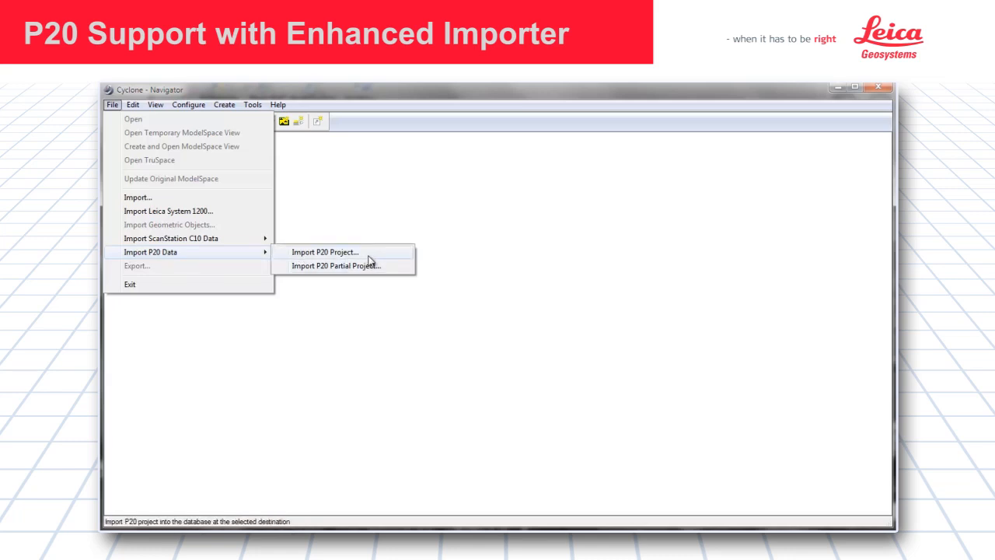
pyautogui.moveTo(336, 264)
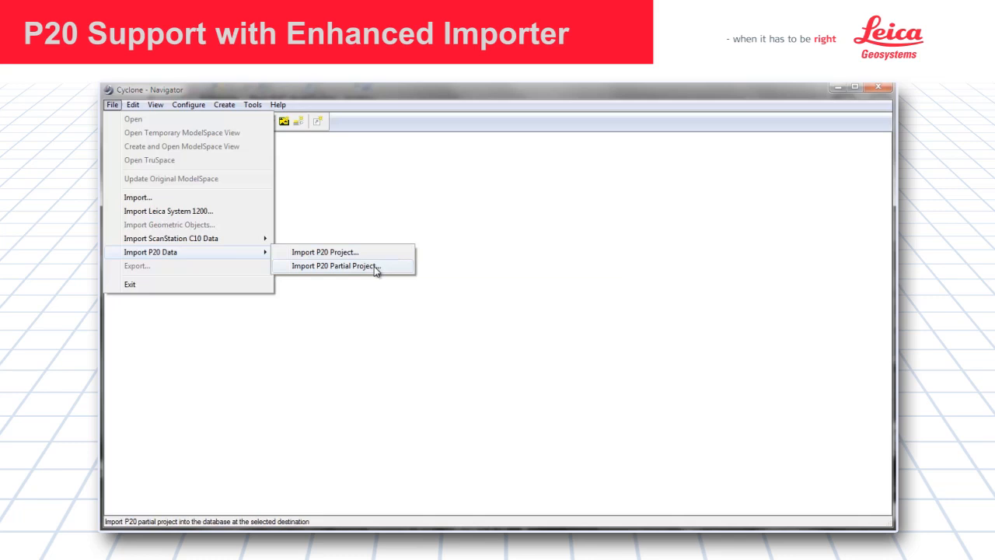
pyautogui.click(334, 266)
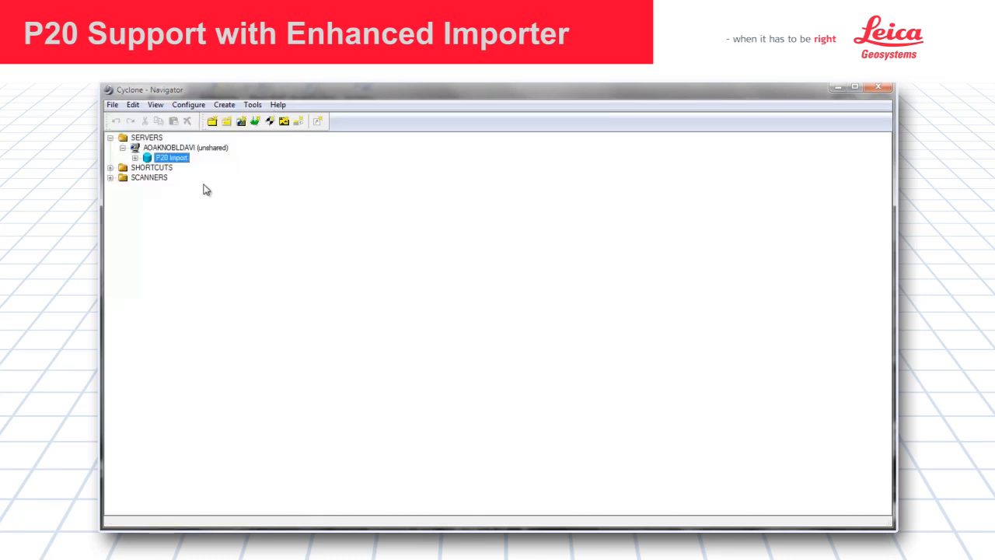
pyautogui.rightClick(171, 157)
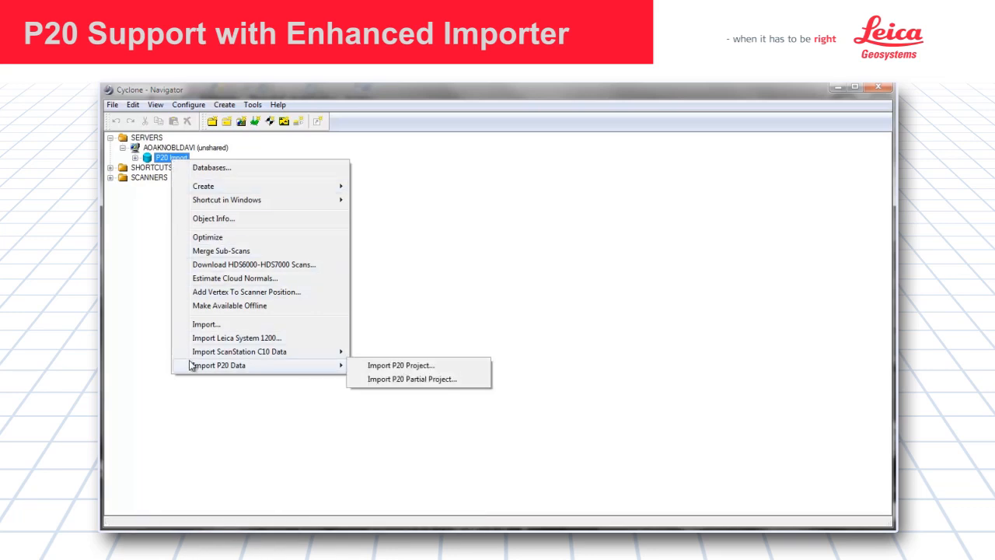
pyautogui.moveTo(402, 366)
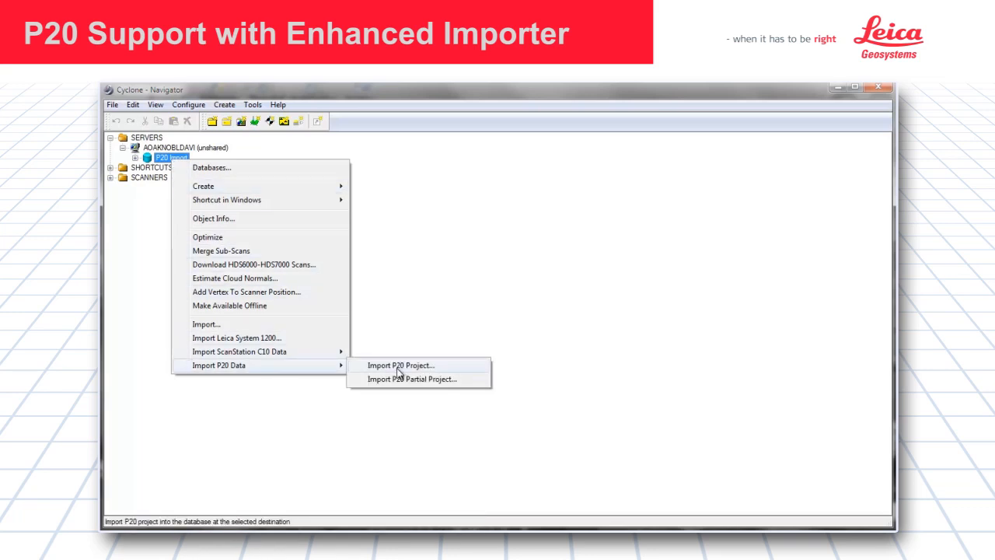
pyautogui.click(401, 365)
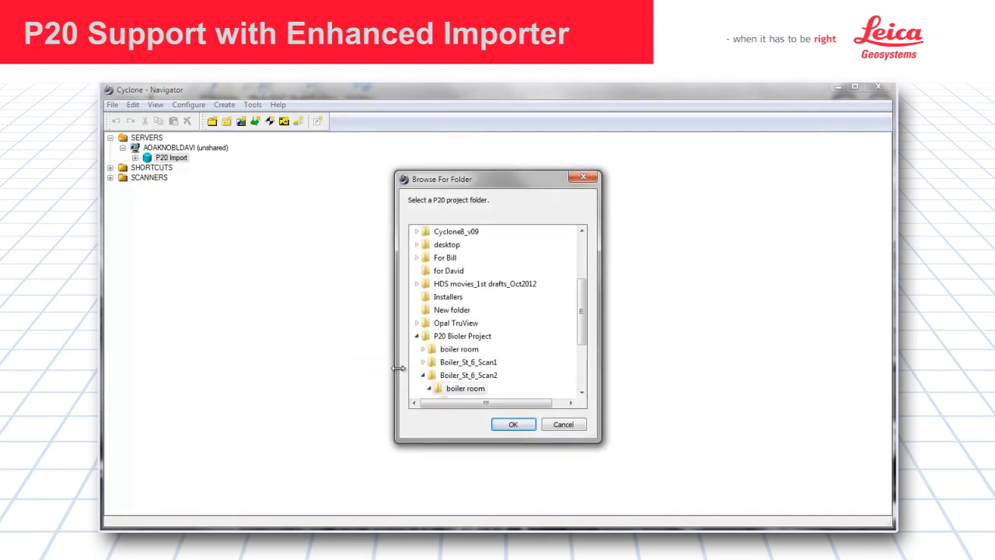
pyautogui.click(466, 389)
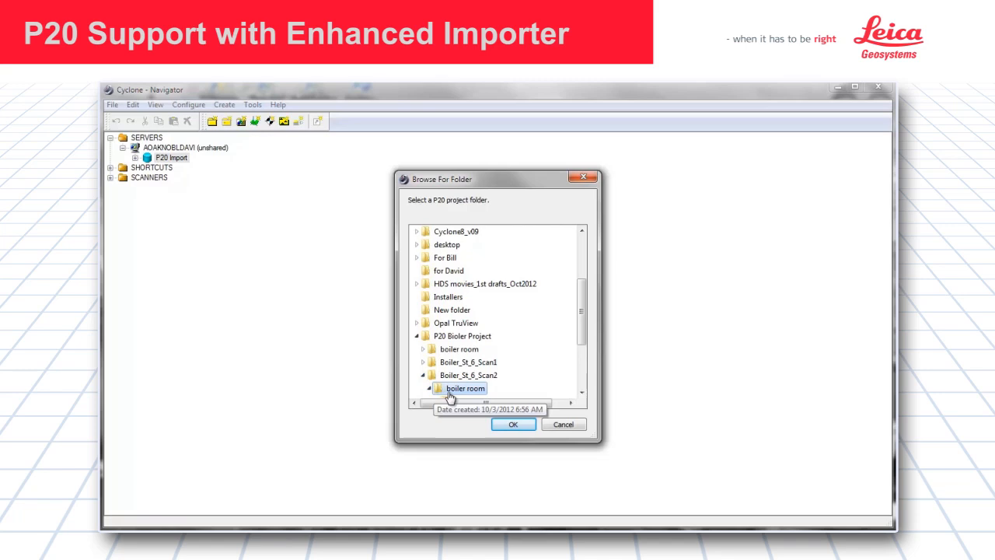
pyautogui.click(513, 423)
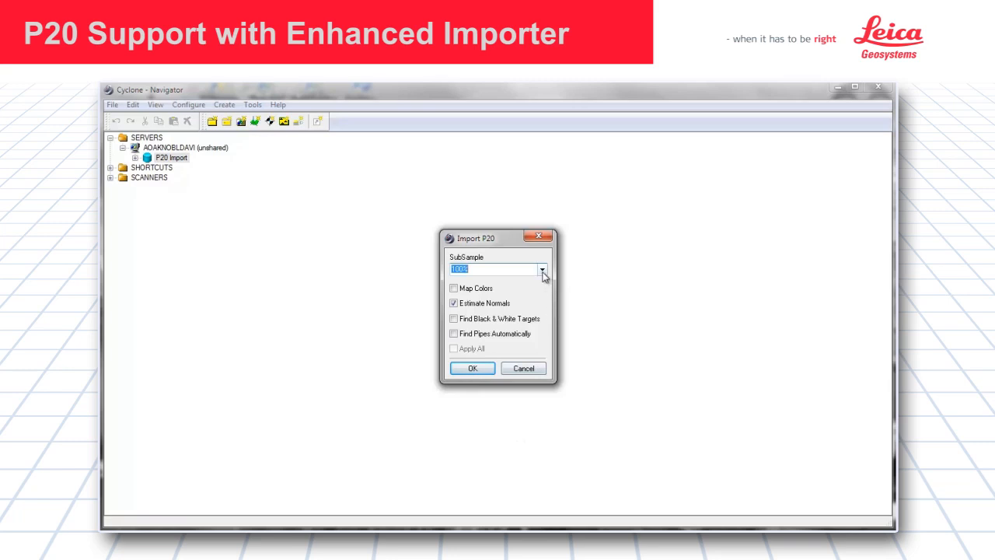
# - Run the import with a SubSample level, Estimate Normals on, colour/target/pipe finding off
pyautogui.click(541, 269)
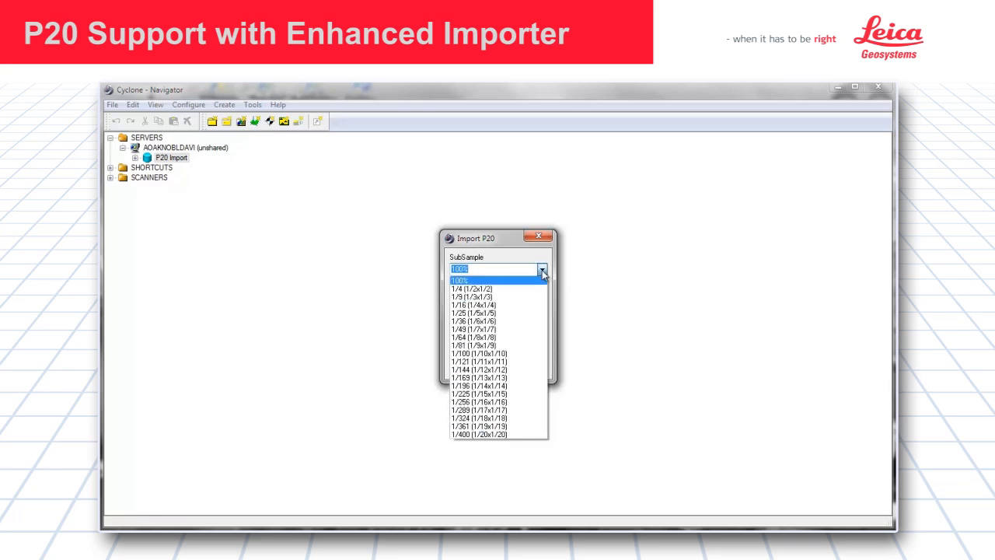
pyautogui.click(460, 268)
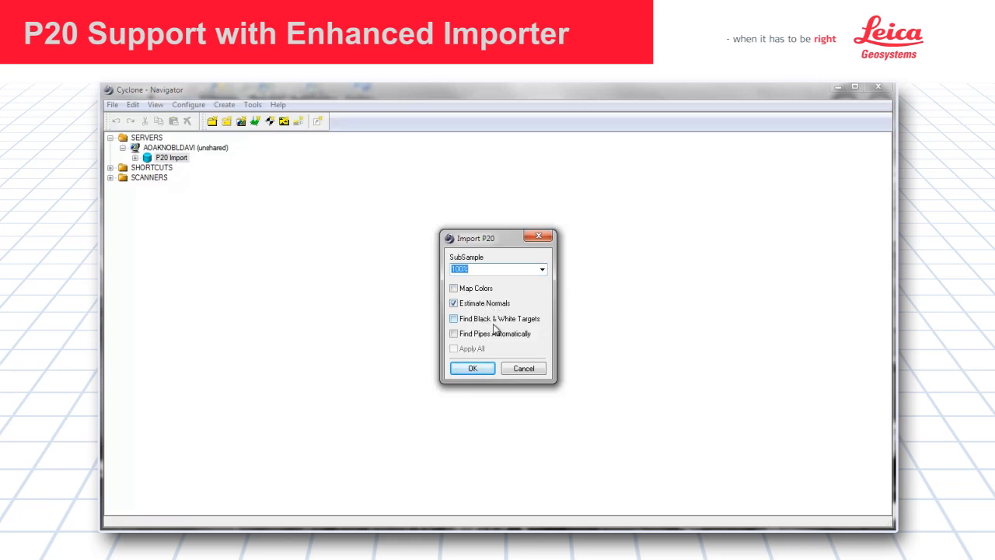
pyautogui.moveTo(485, 345)
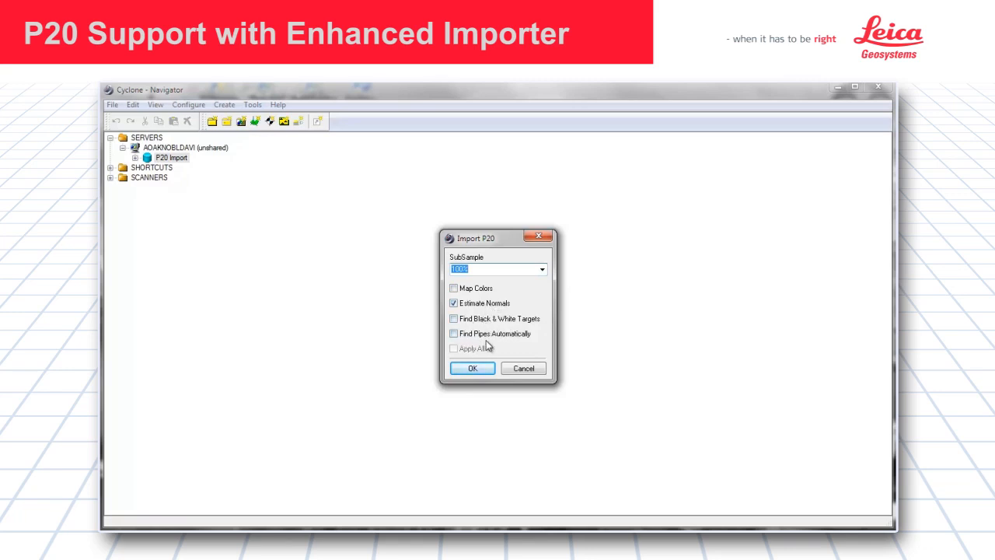
pyautogui.moveTo(510, 344)
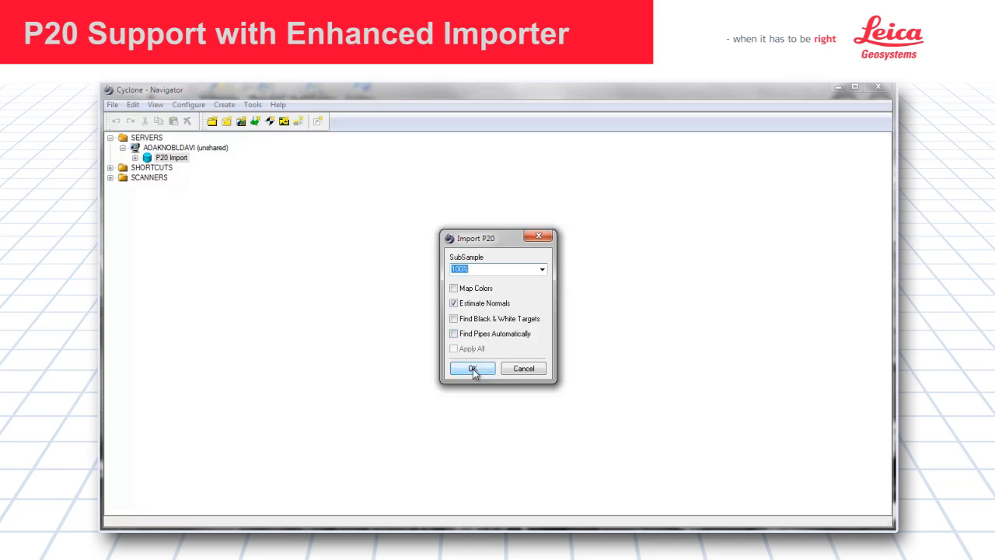
pyautogui.click(473, 368)
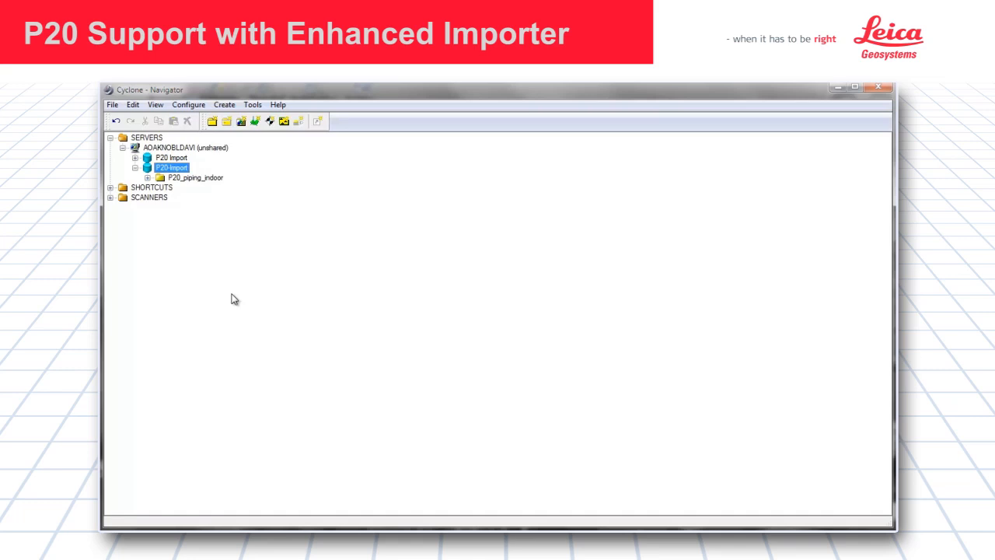
# - Expand P20_piping_indoor and open Station-002: SW-001 in TruSpace
pyautogui.click(146, 177)
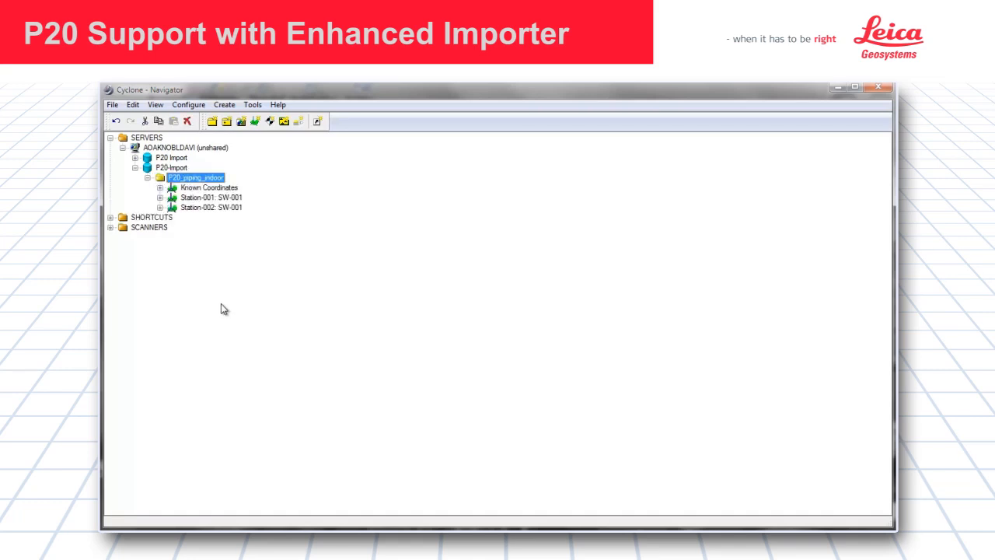
pyautogui.moveTo(193, 215)
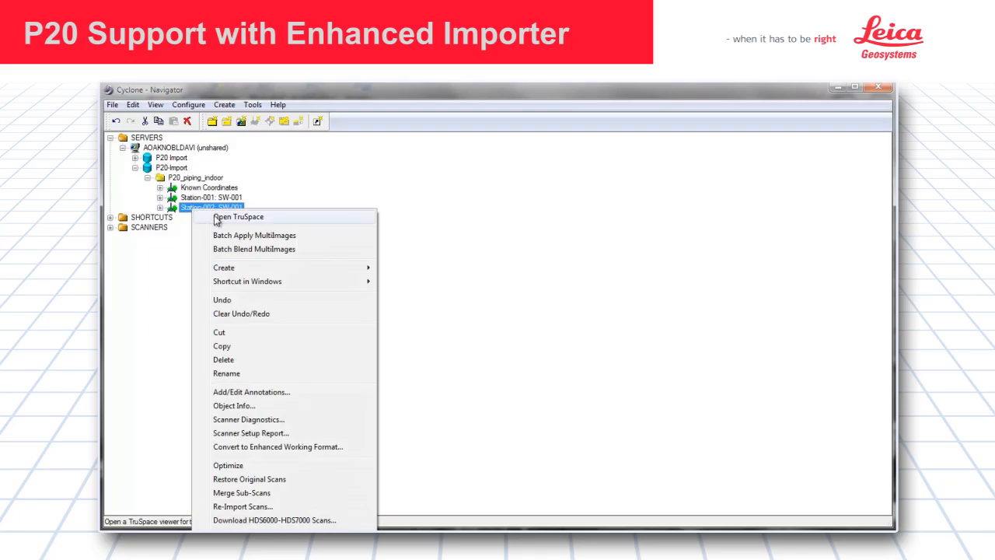
pyautogui.click(240, 216)
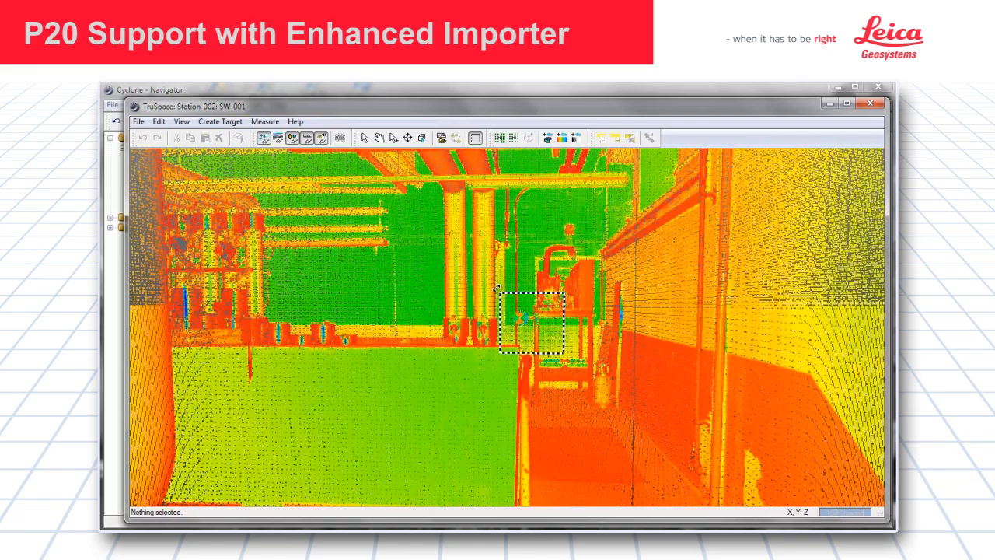
# - Run Load Points within Fence on the fenced equipment area of the Station-002 scan
pyautogui.click(159, 122)
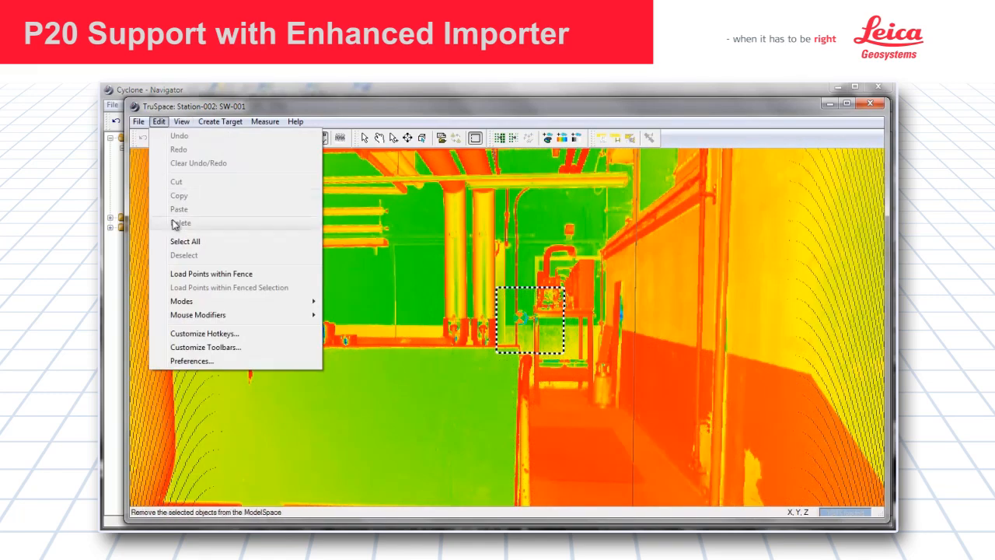
pyautogui.click(212, 274)
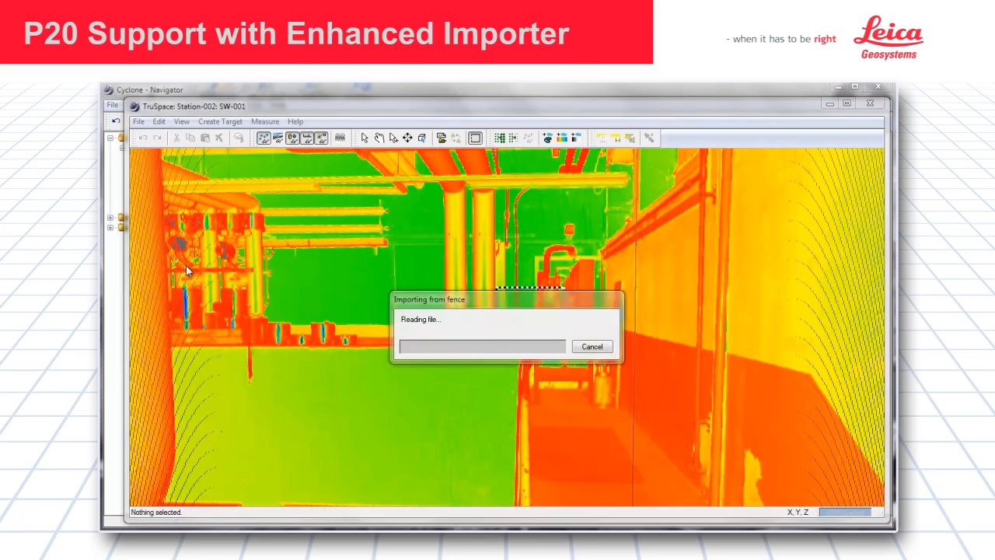